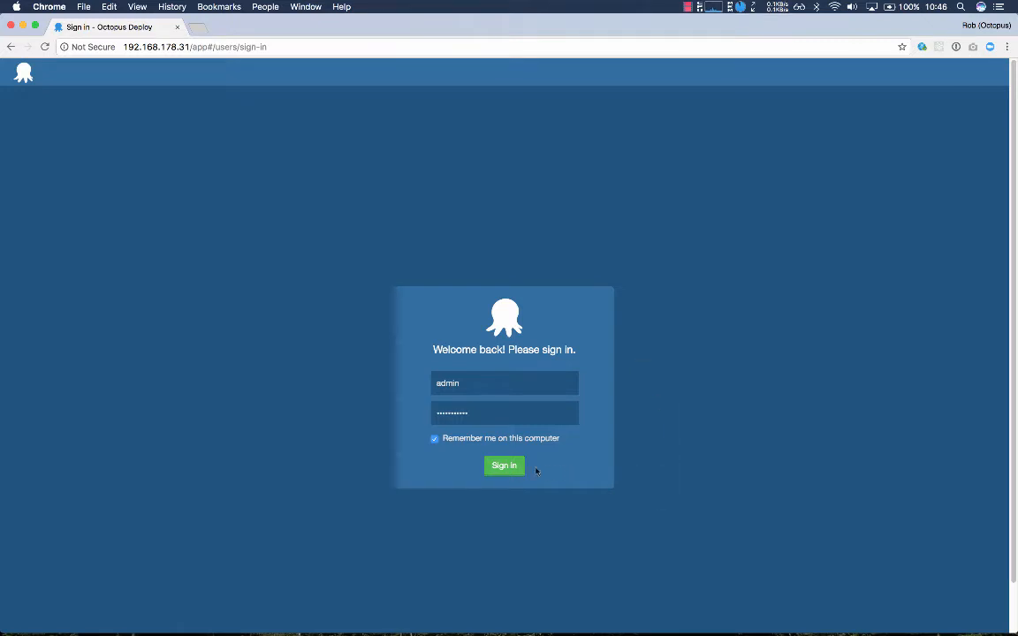
Sign in to Octopus Deploy with the admin account
click(503, 467)
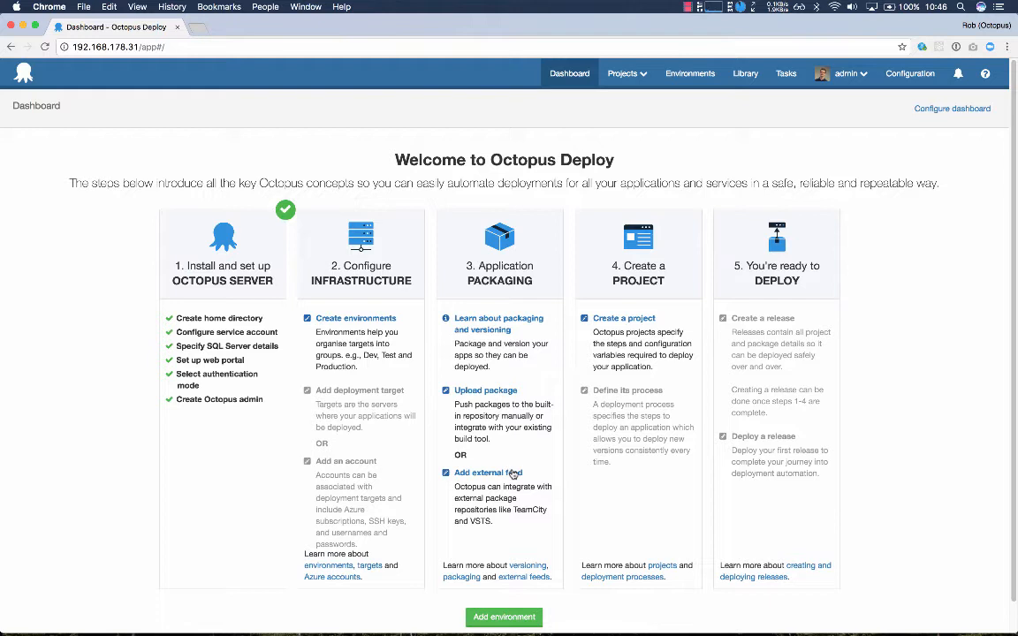
Go from the welcome dashboard to the Environments page
scroll(down, 3)
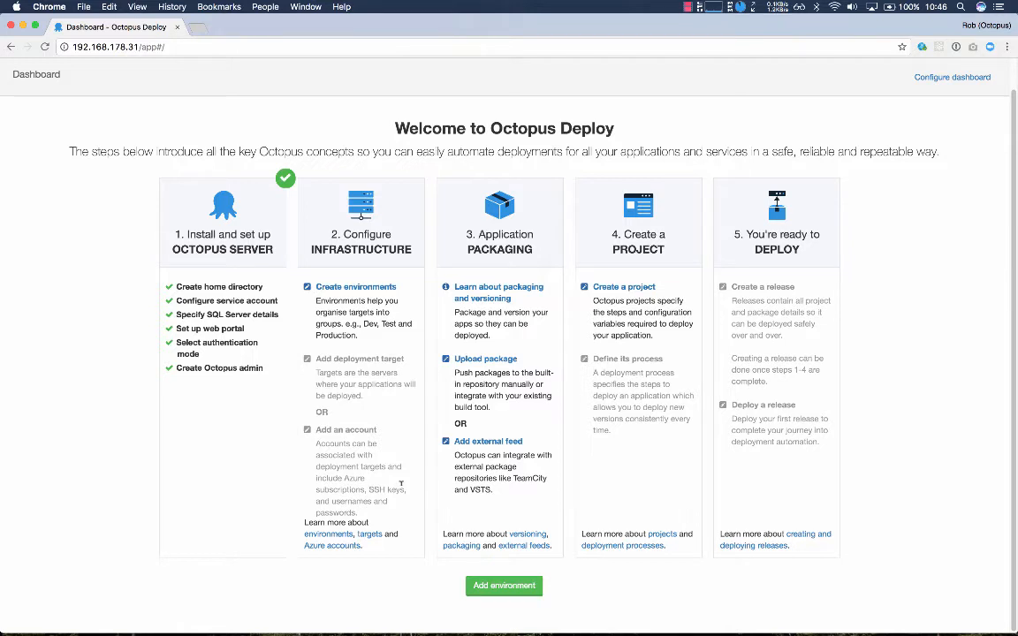
mouse_move(387, 459)
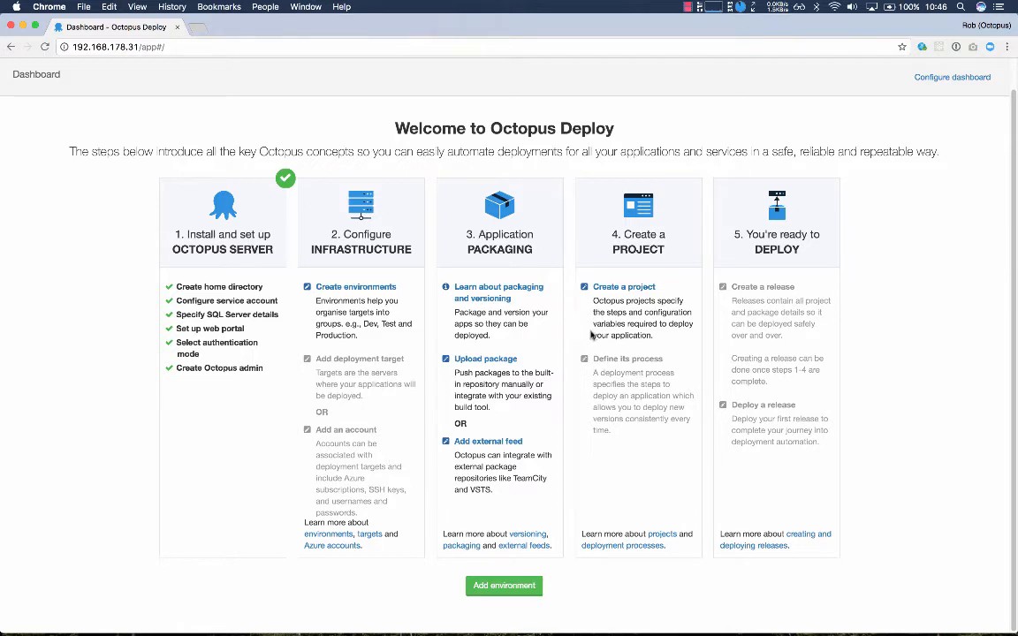
click(504, 585)
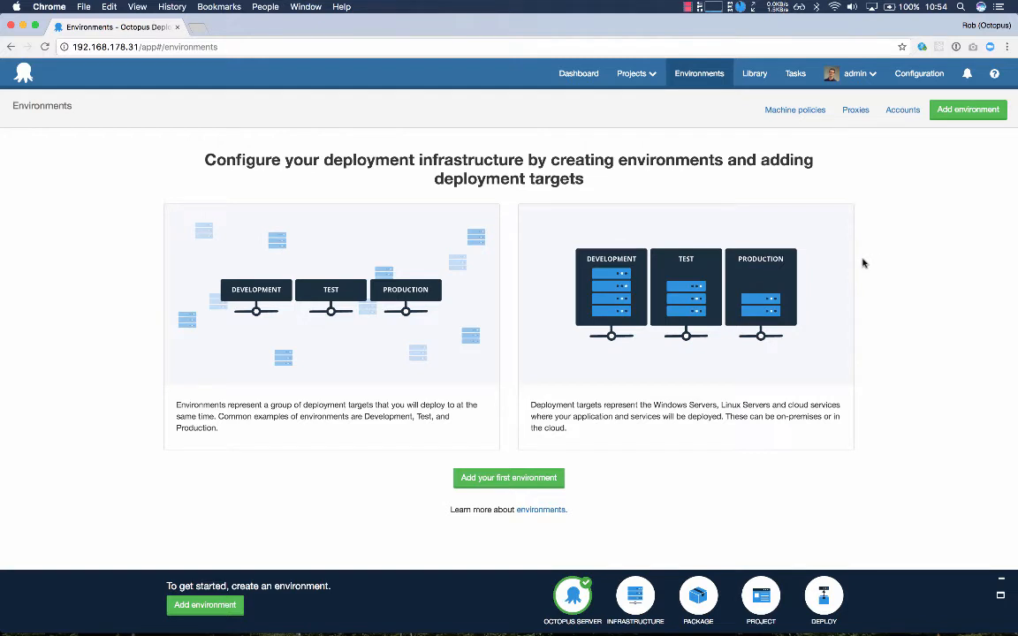
Create the first environment named Development and save it
click(509, 477)
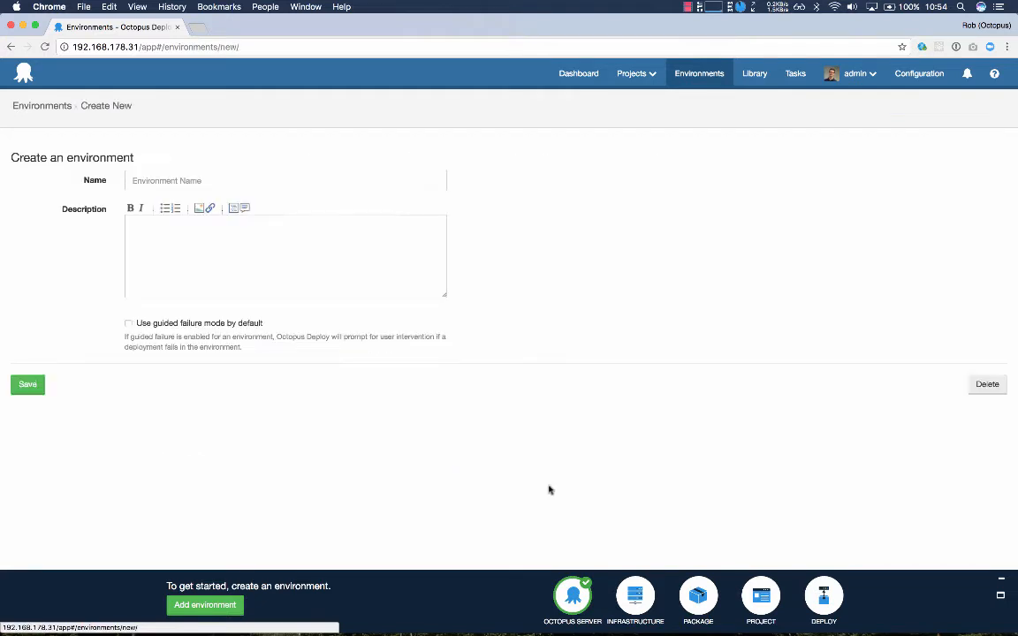
text(Development)
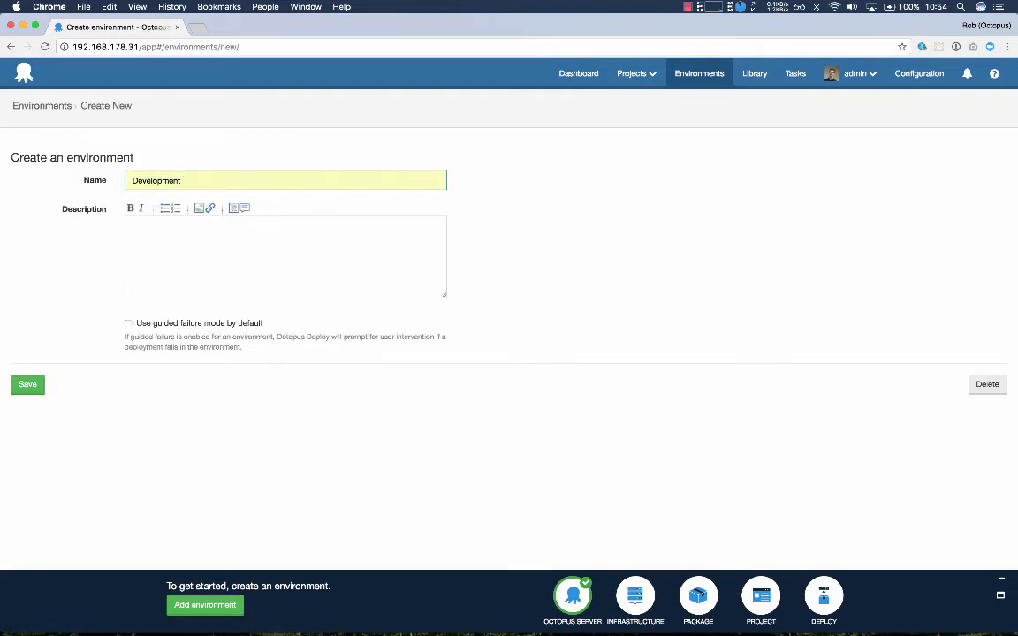
click(29, 383)
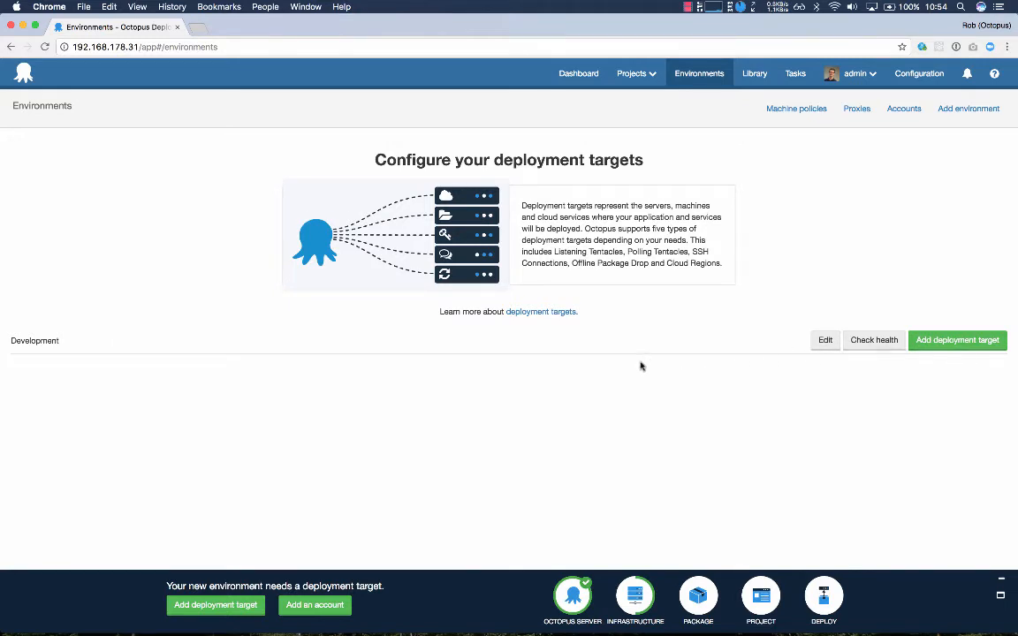
mouse_move(611, 381)
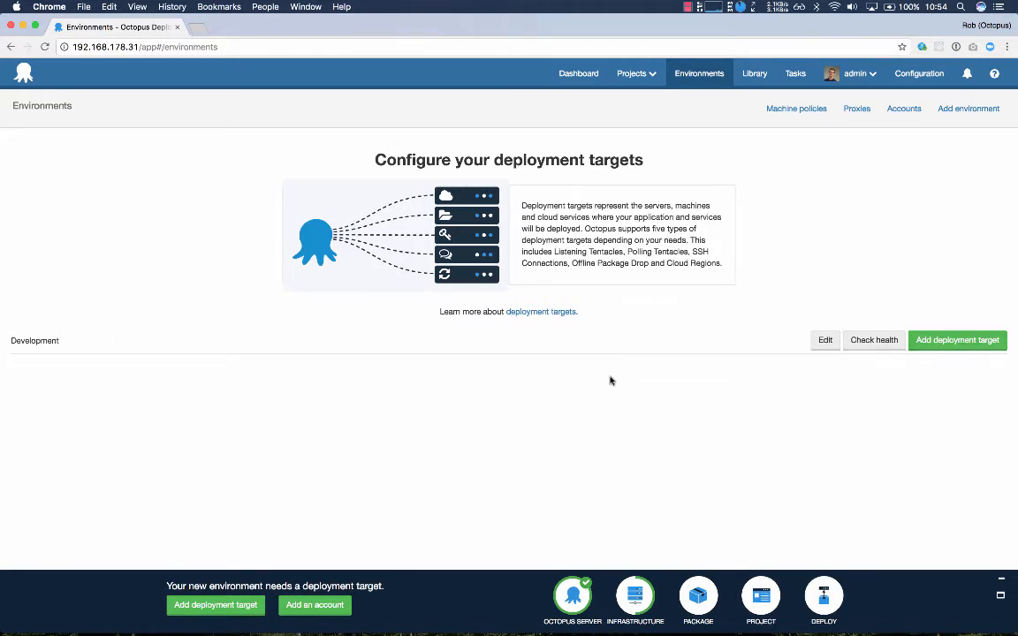
mouse_move(470, 431)
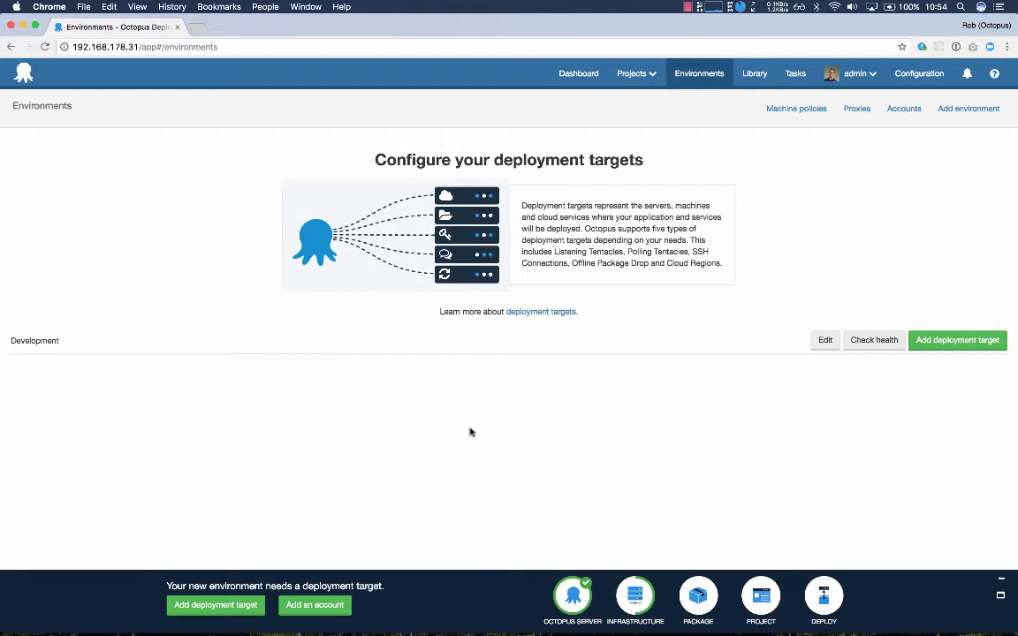
mouse_move(592, 477)
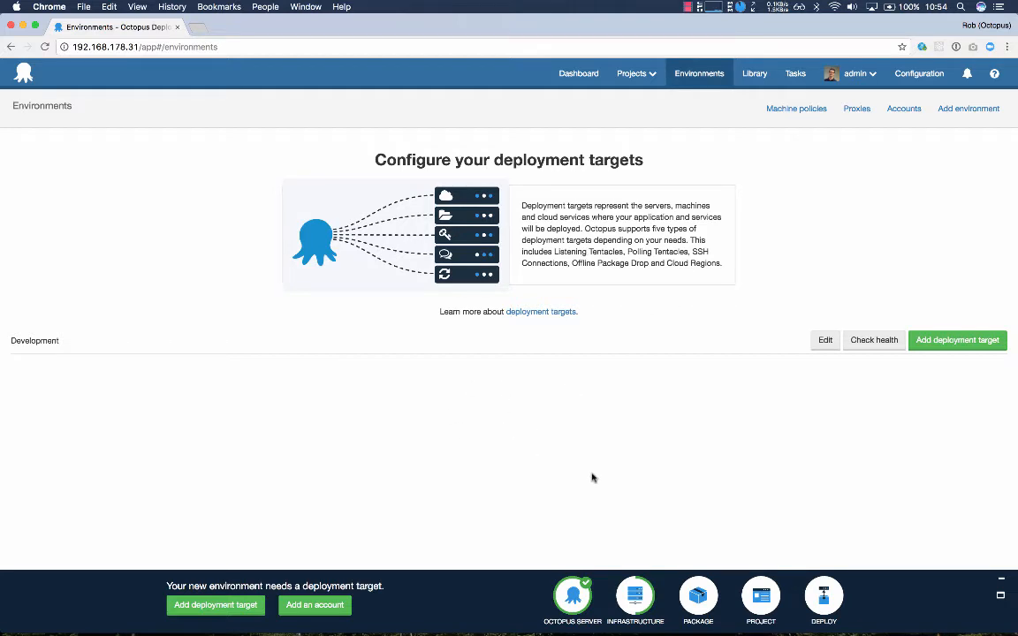
mouse_move(599, 487)
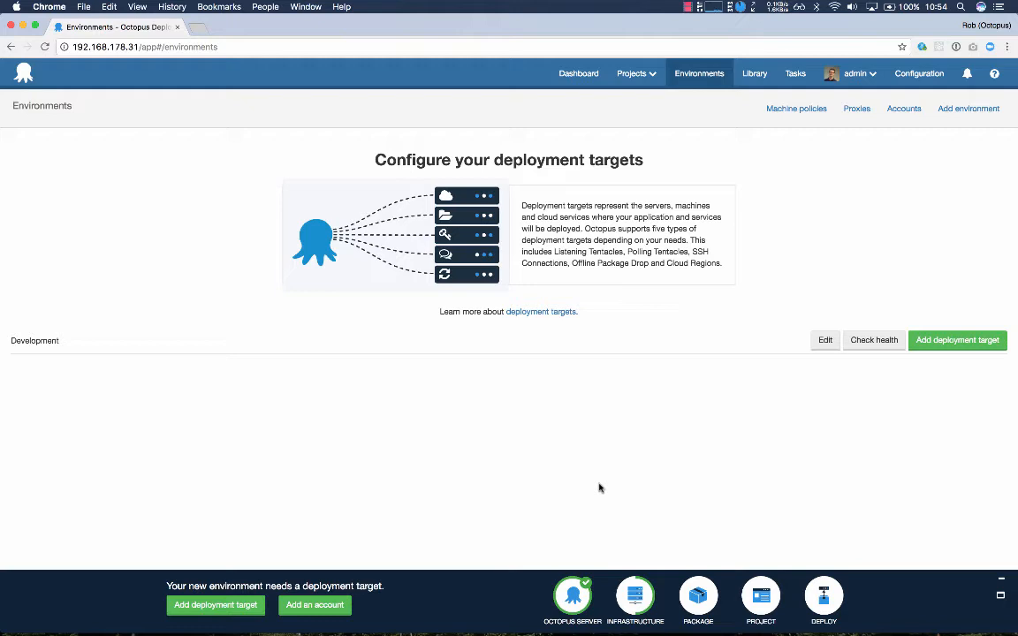
mouse_move(634, 594)
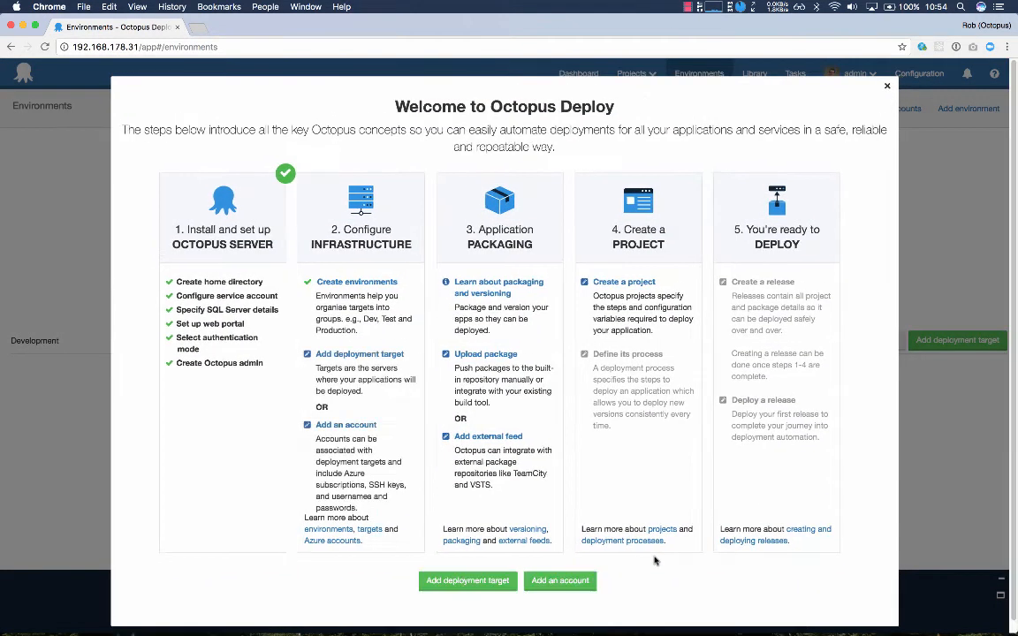
mouse_move(551, 482)
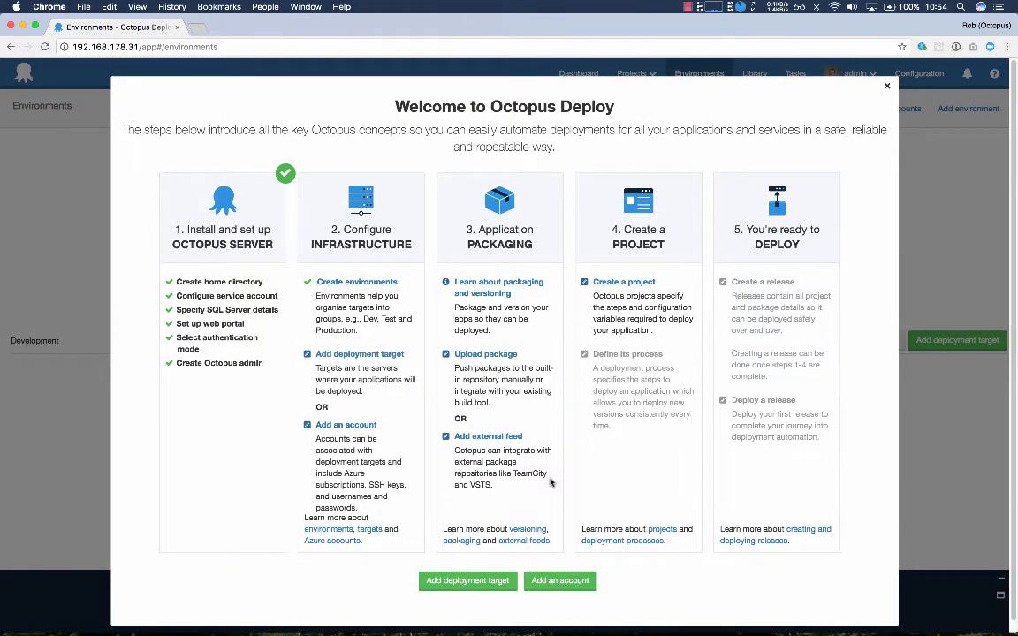
Dismiss the getting-started guide to return to the Environments page
click(886, 85)
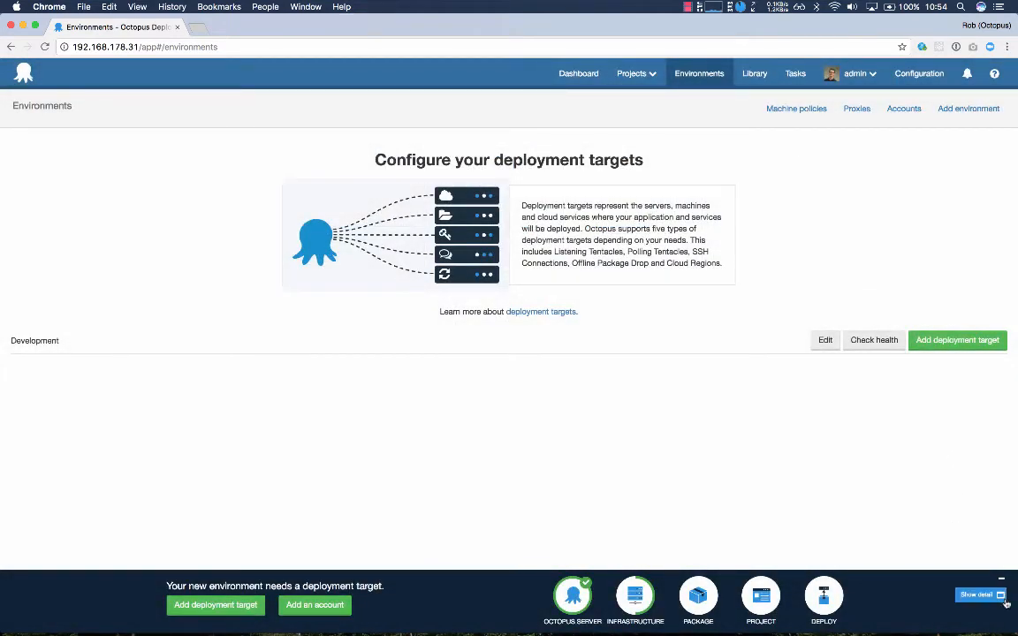
click(1000, 594)
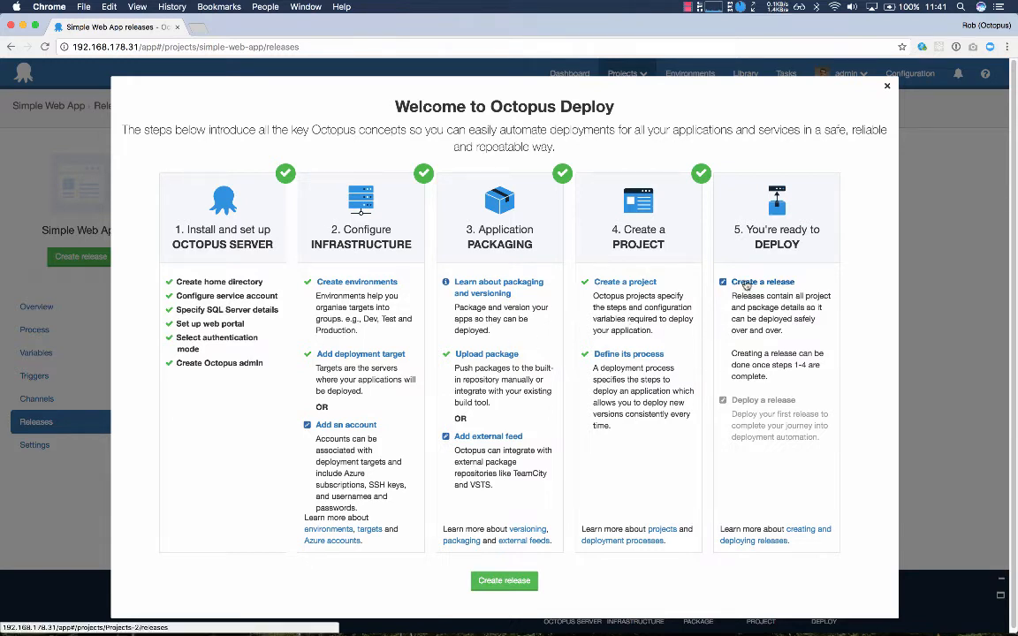
Start creating the first release for the Simple Web App project
click(887, 85)
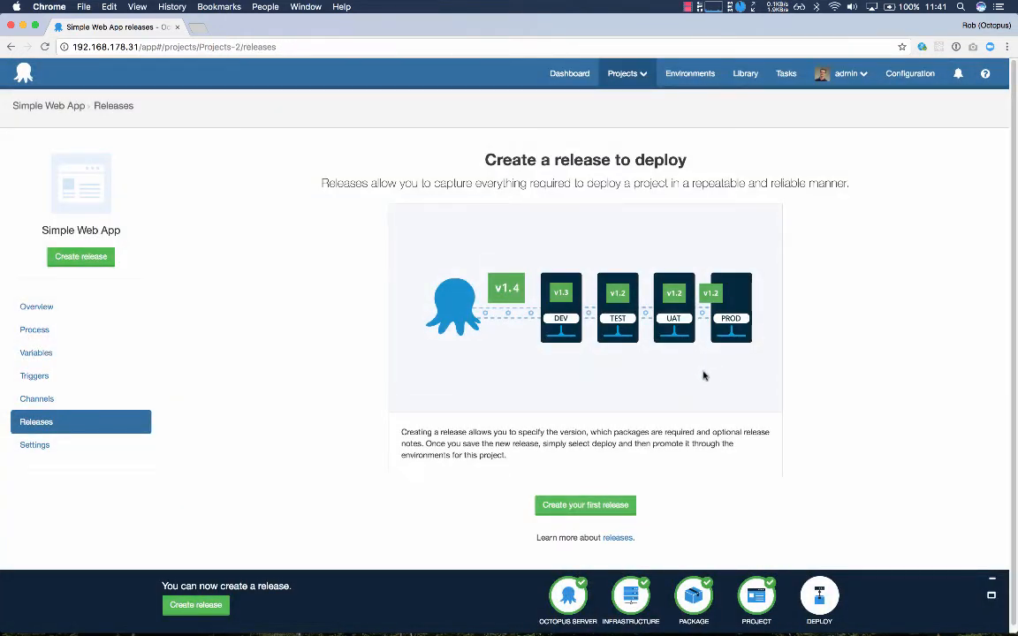
mouse_move(629, 488)
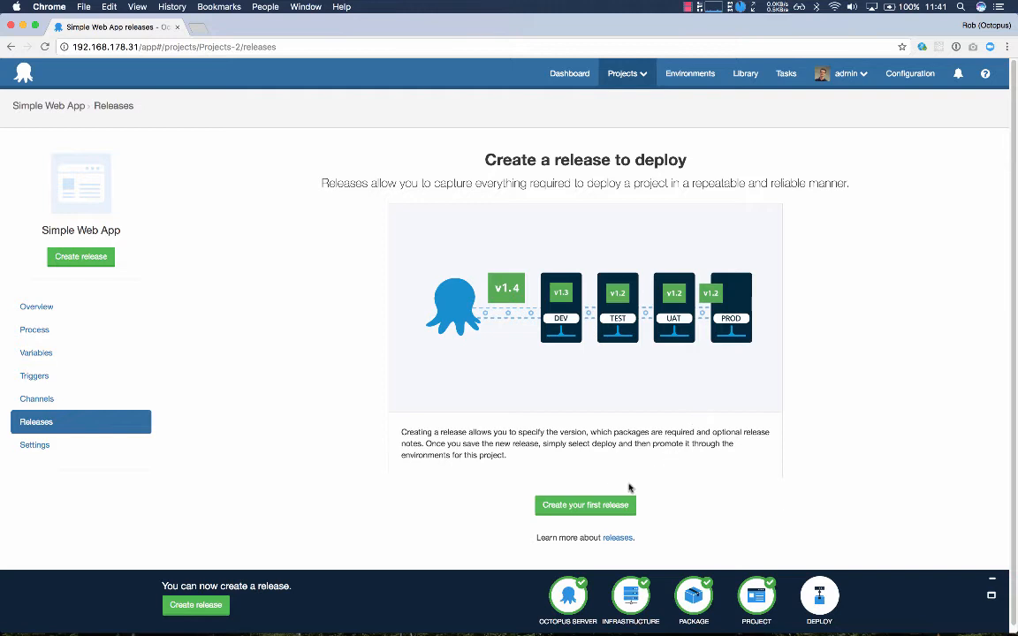
click(585, 505)
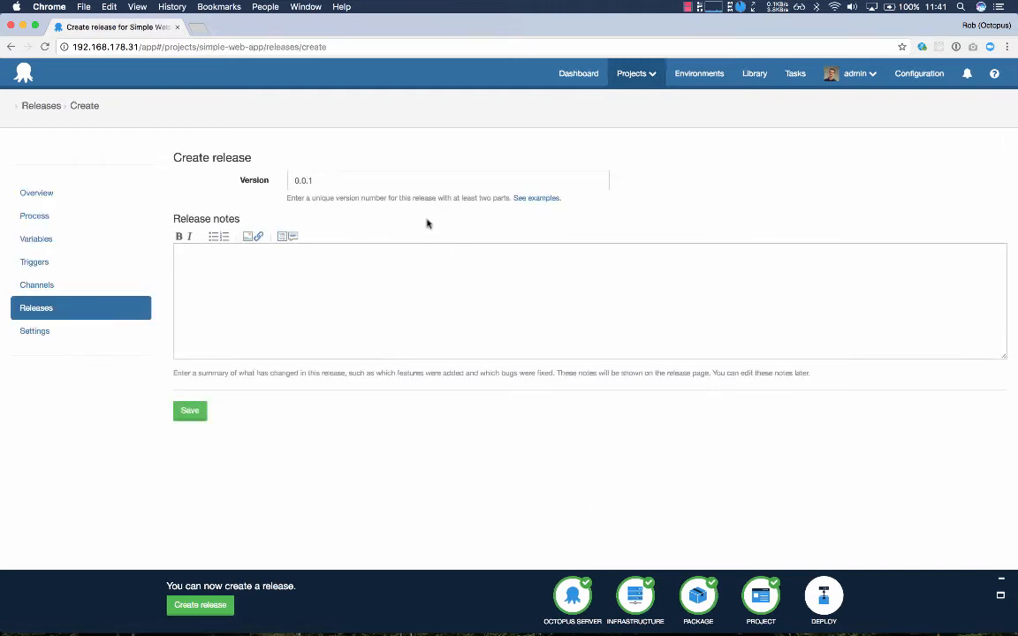
Save release 1.0.0 with notes 'My first automated deployment' and begin deploying it to Development
text(1.0.0)
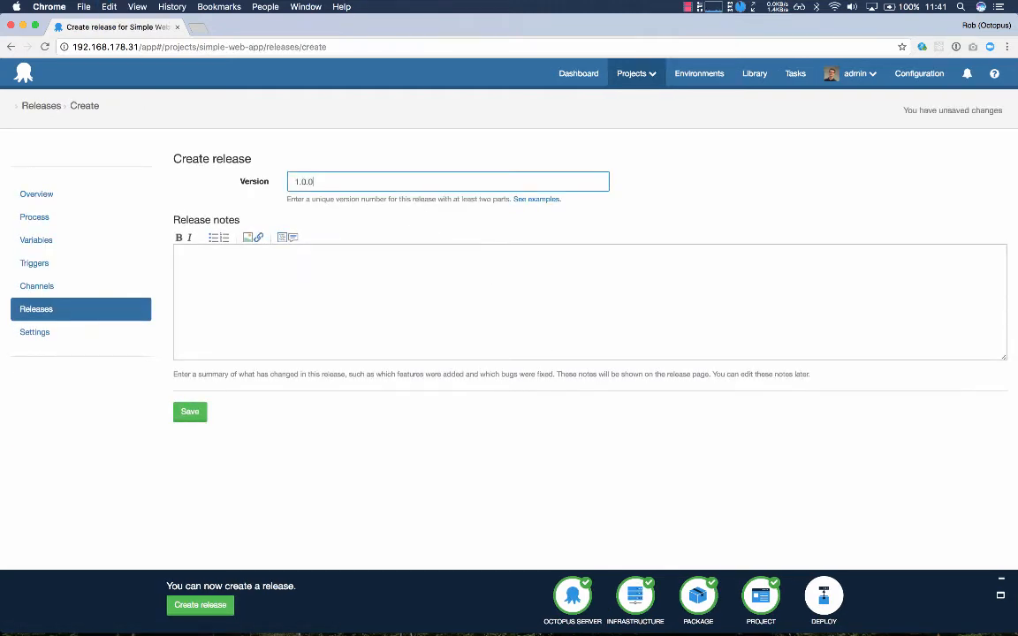
click(590, 300)
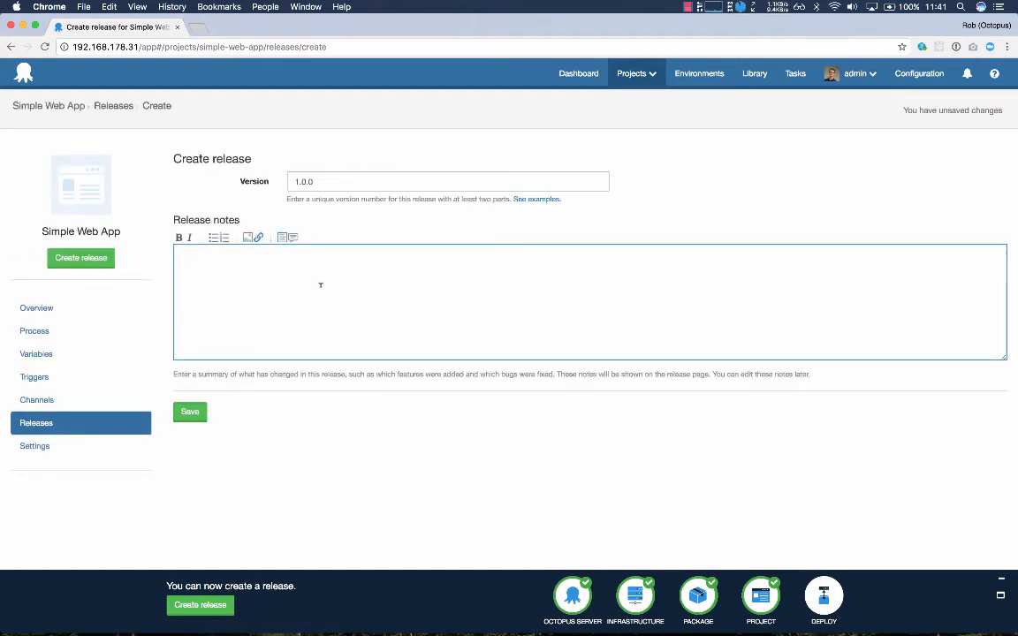
text(My first automated deployment!)
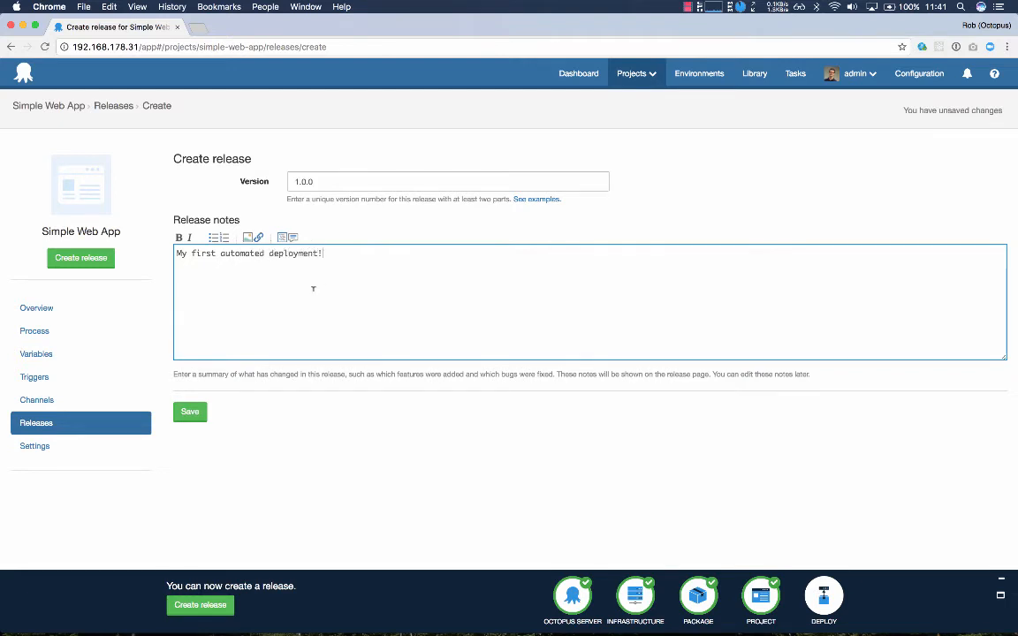
click(191, 409)
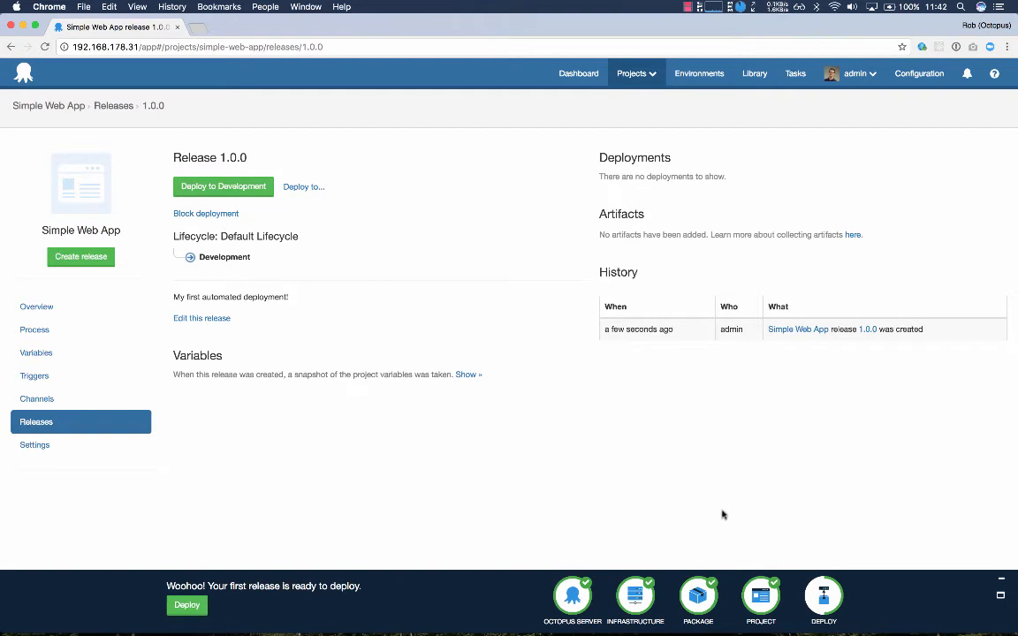
mouse_move(830, 605)
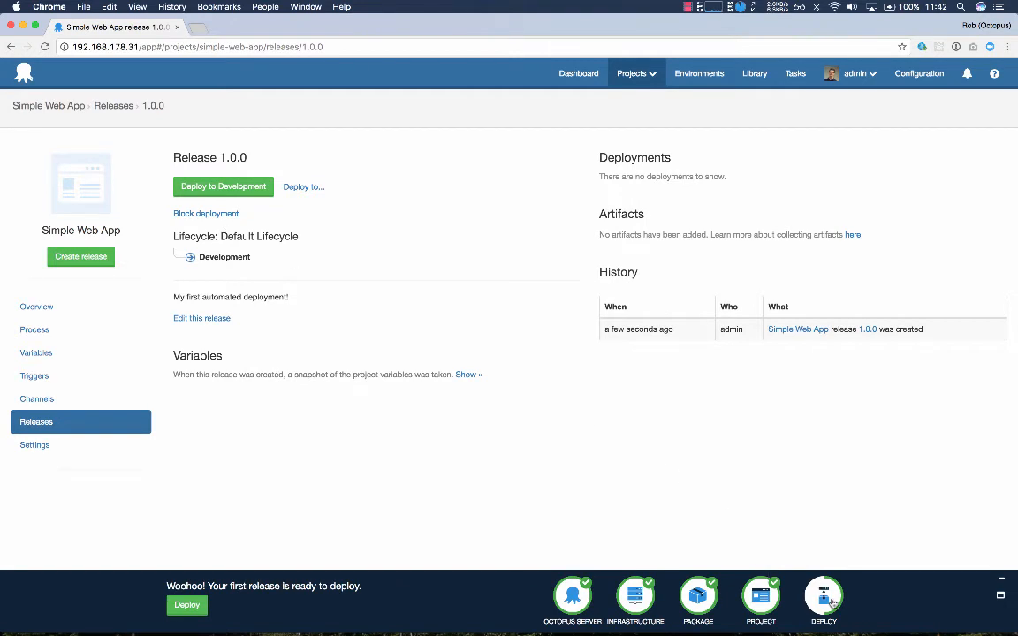
click(223, 187)
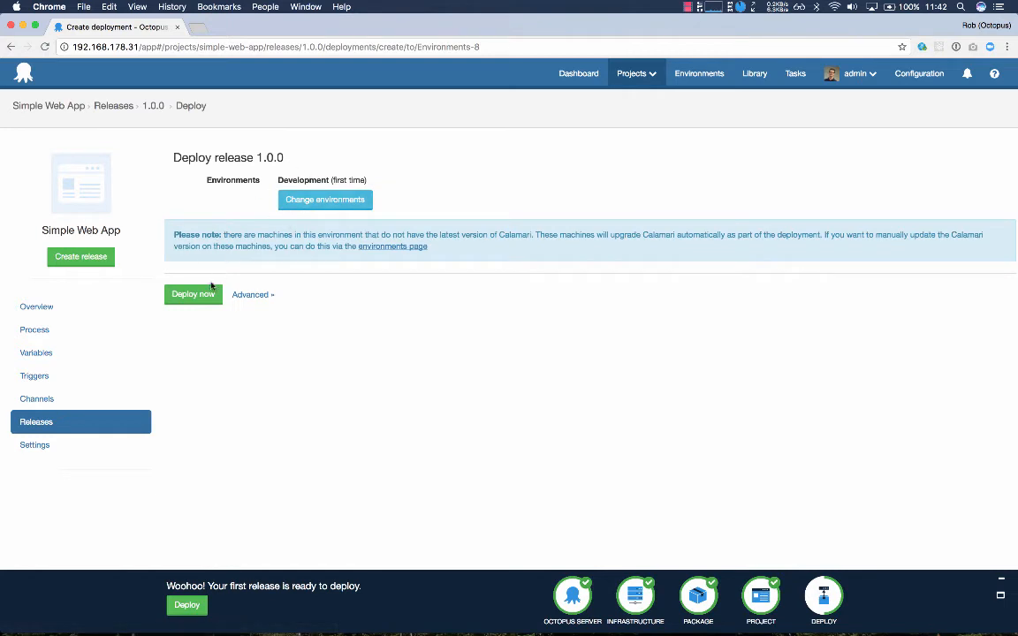
Launch the deployment of release 1.0.0 to Development
click(192, 294)
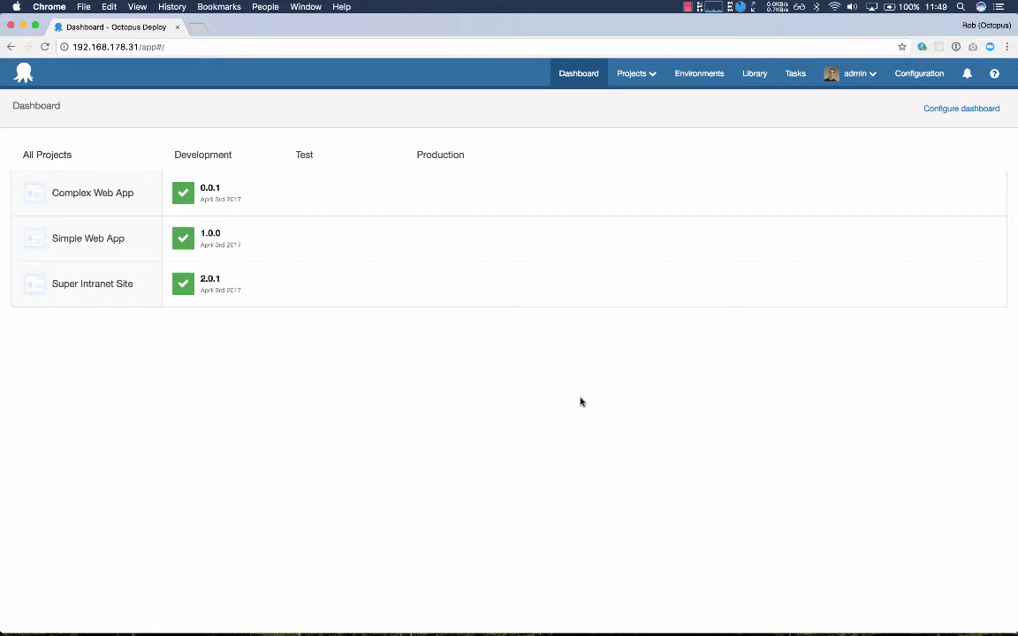
mouse_move(558, 379)
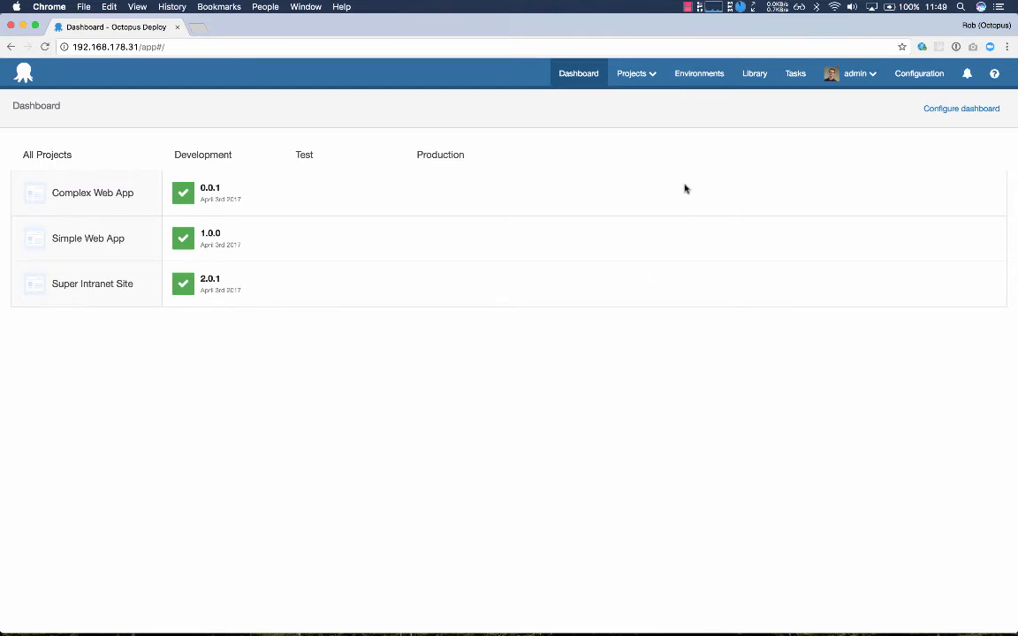
Go to the Step templates list in the Library
click(752, 75)
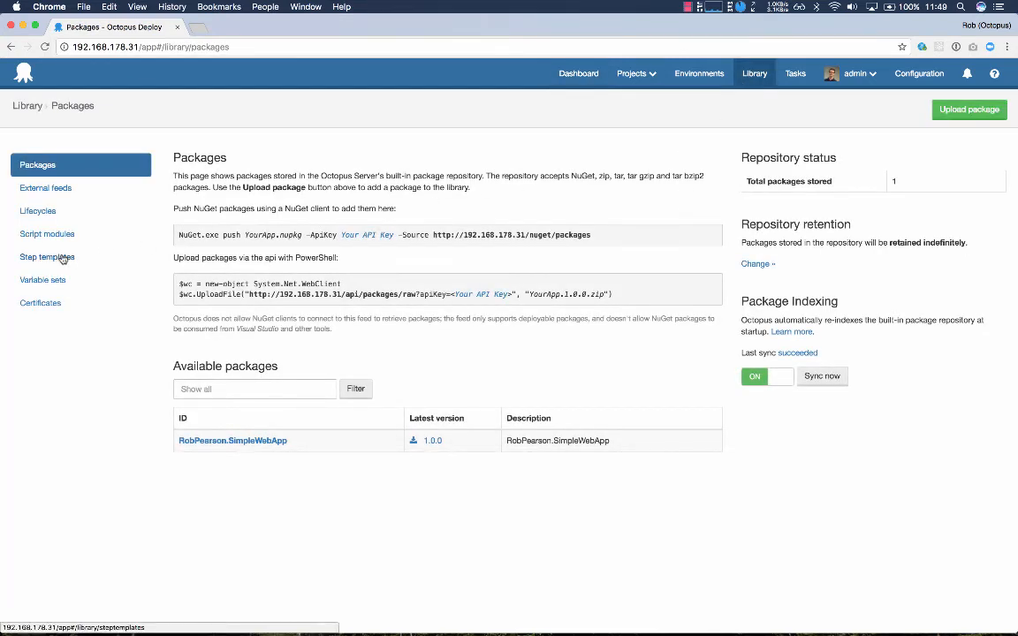
click(46, 256)
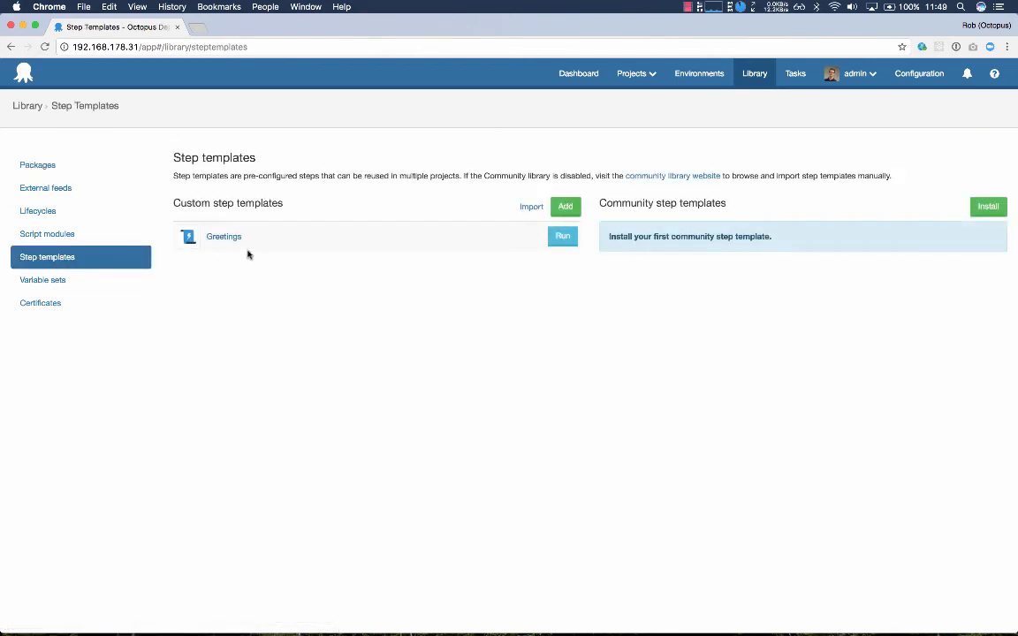
View the Greetings template's usage by projects, then its Parameters list
click(222, 237)
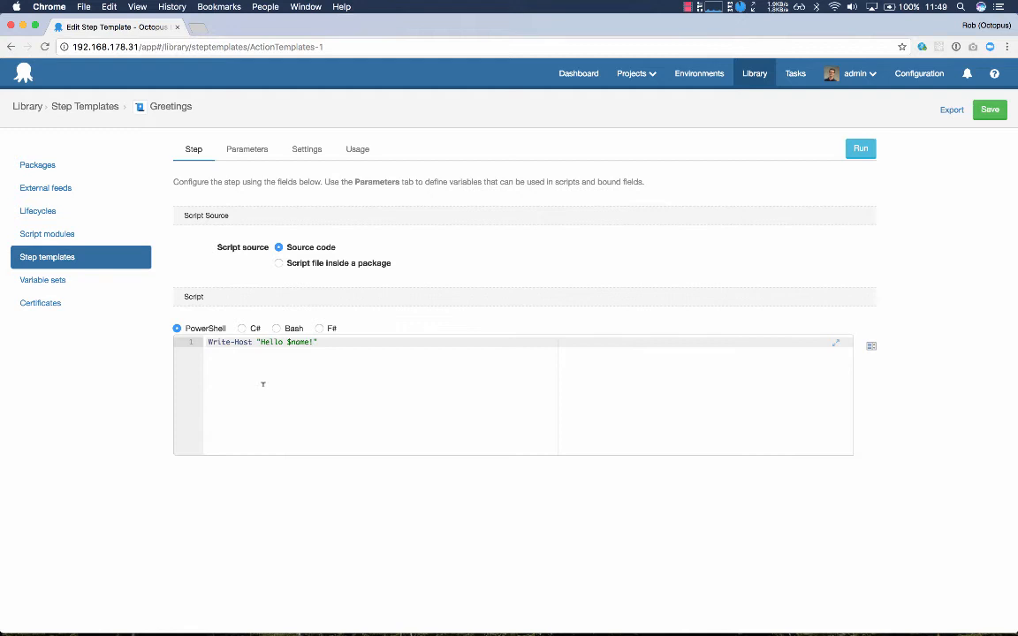
click(357, 149)
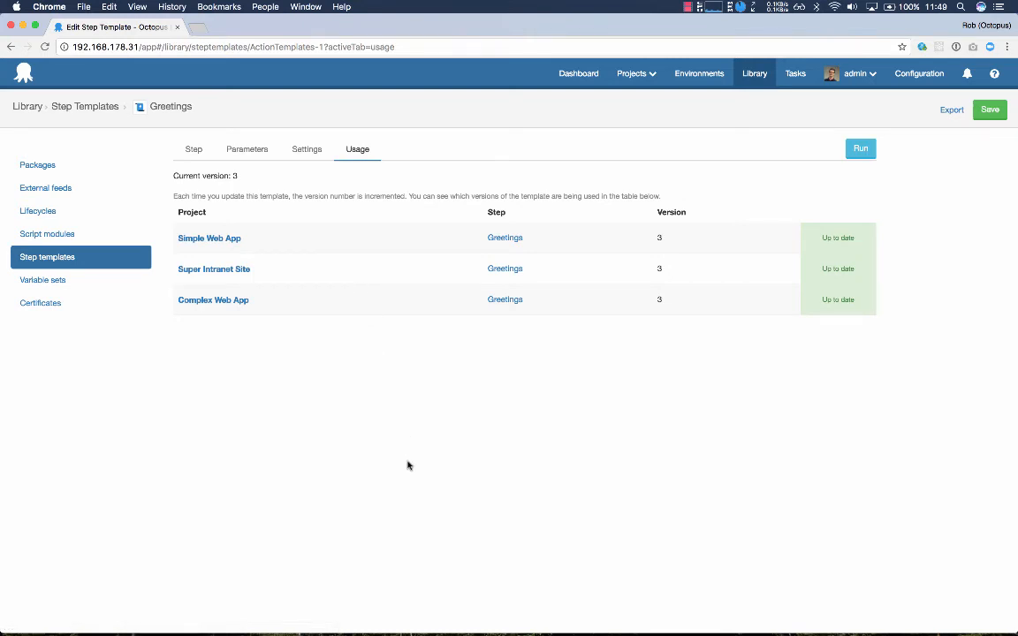
mouse_move(606, 113)
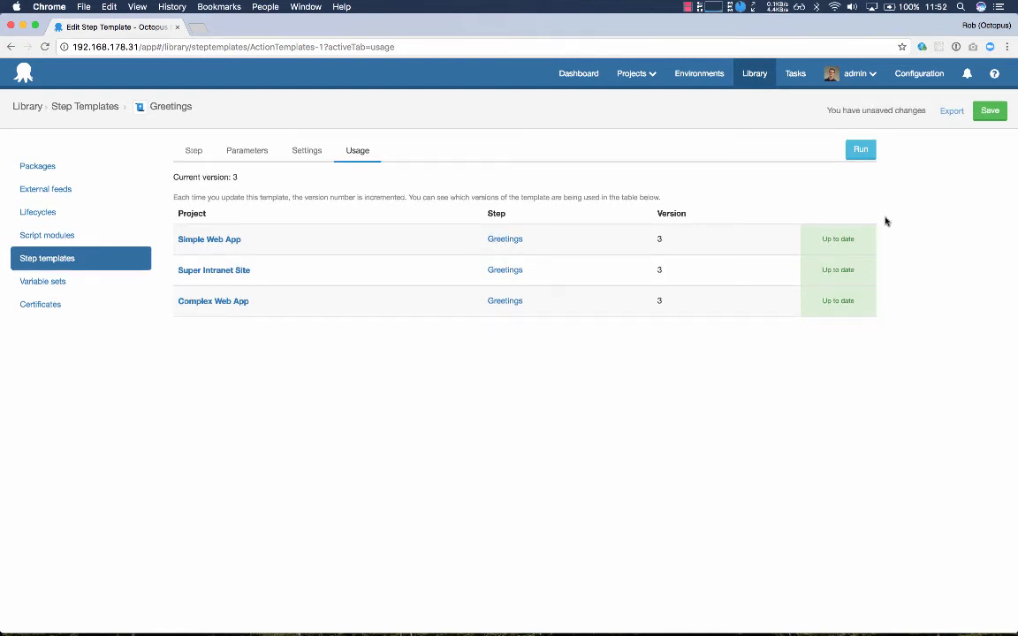
click(247, 151)
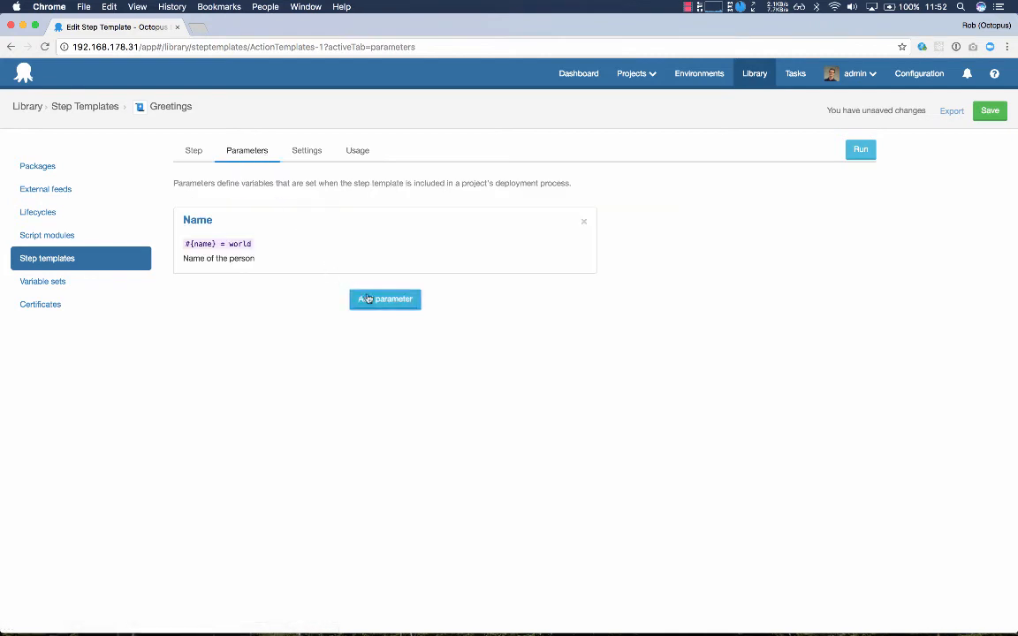
Add a Country parameter (variable country, help 'Country to say greeting from') and apply it
click(385, 298)
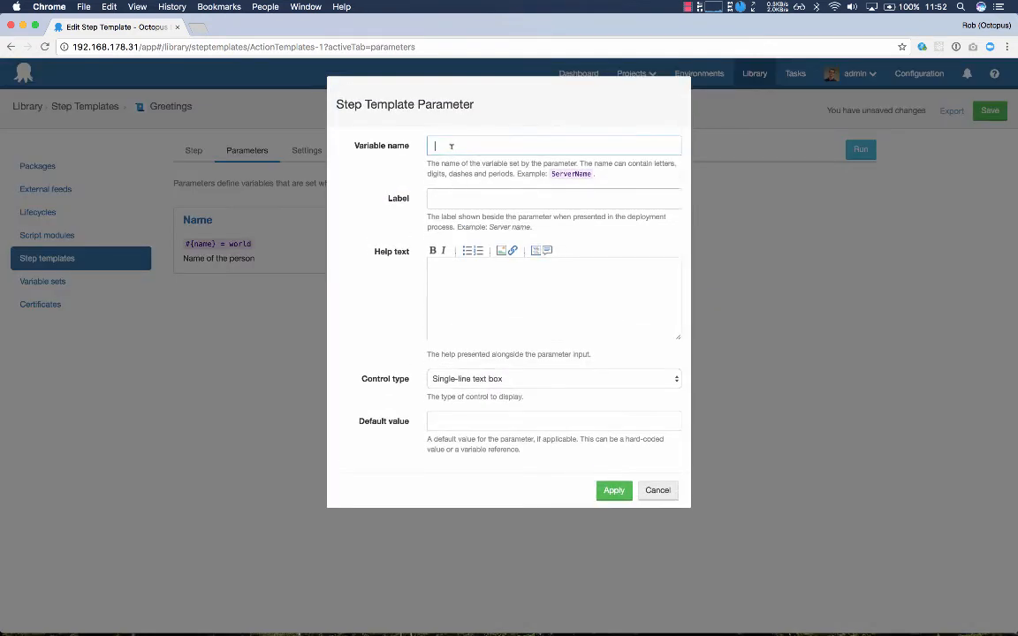
text(Cou)
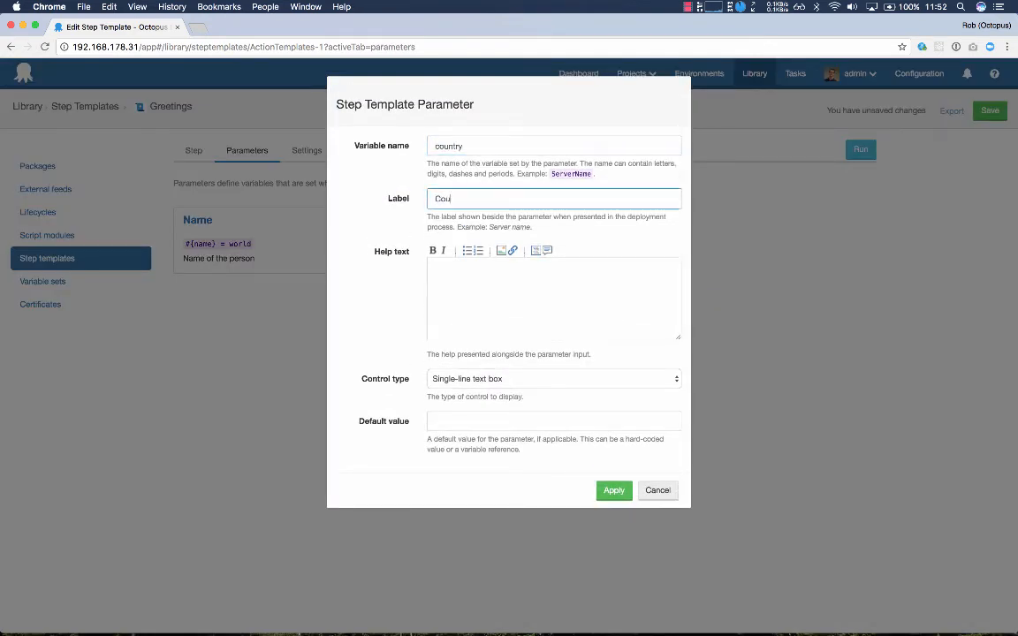
text(Coutnry)
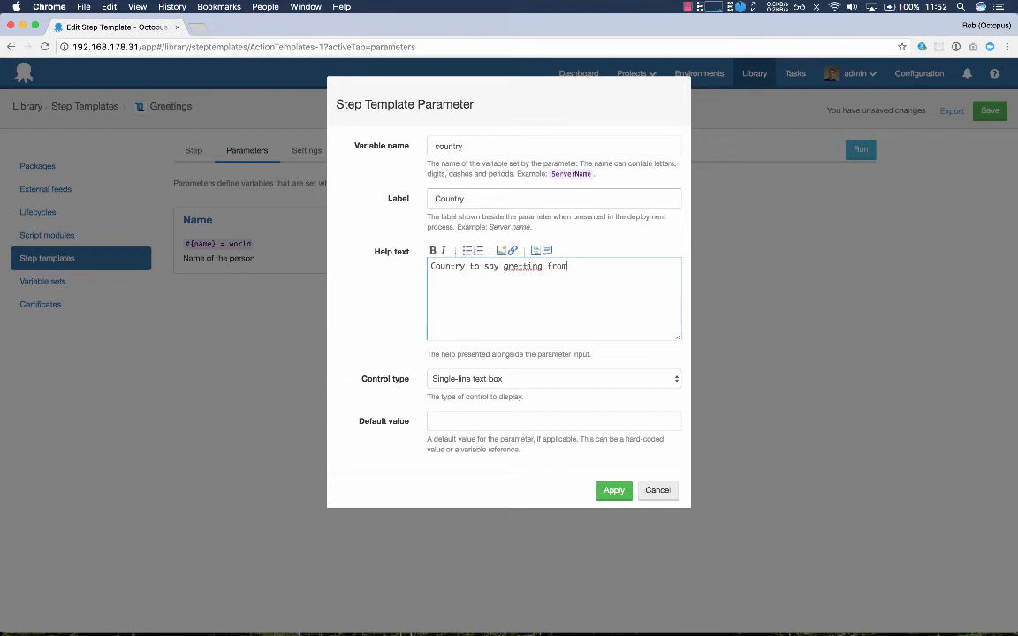
mouse_move(514, 477)
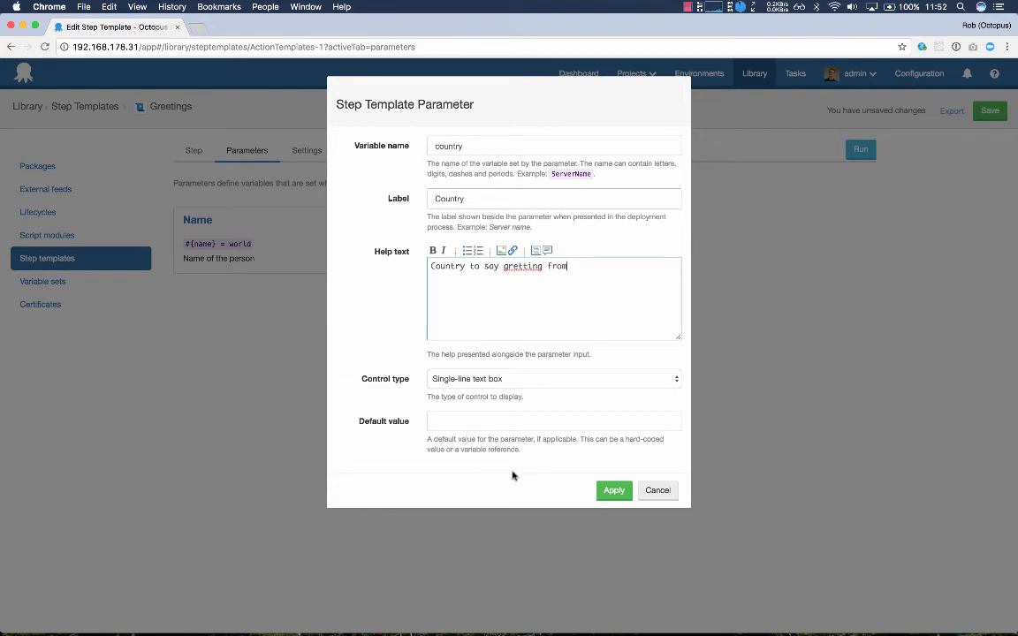
click(613, 491)
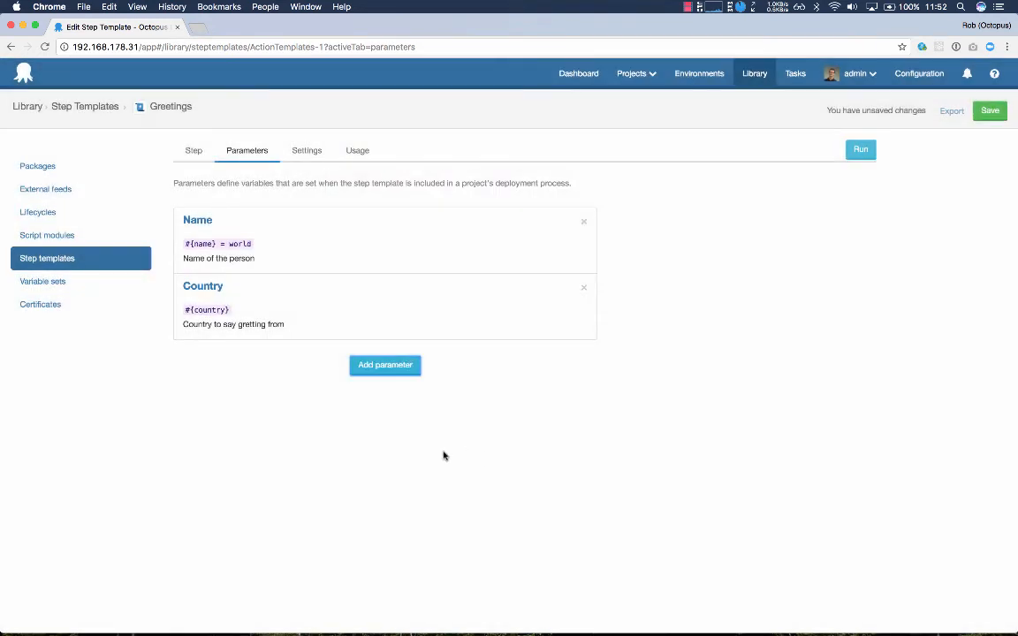
Extend the script greeting to 'Hello $name! from $country', save, and review Usage across projects
click(193, 150)
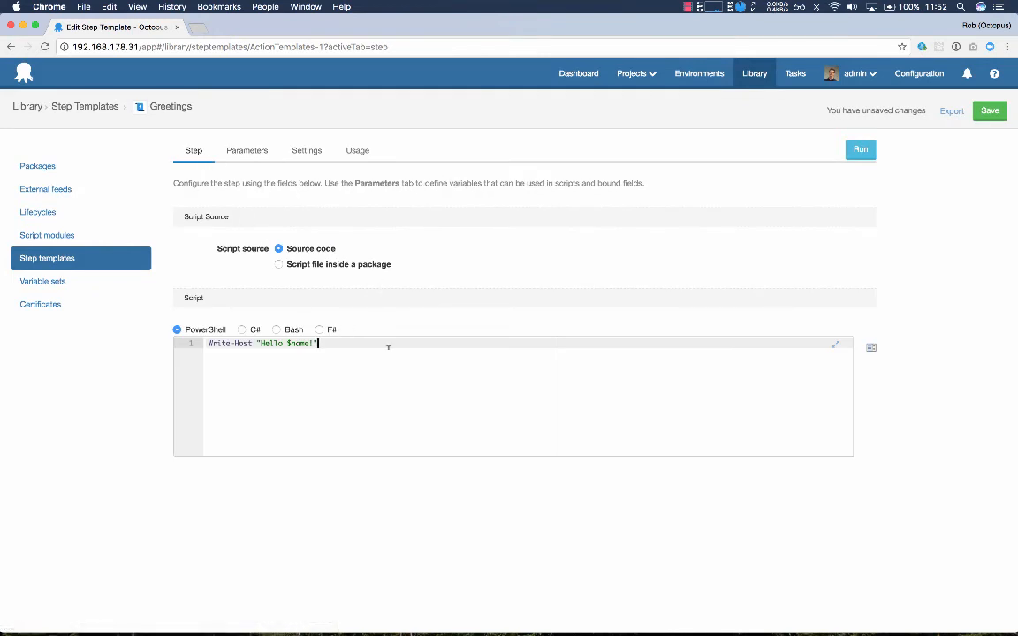
text(from)
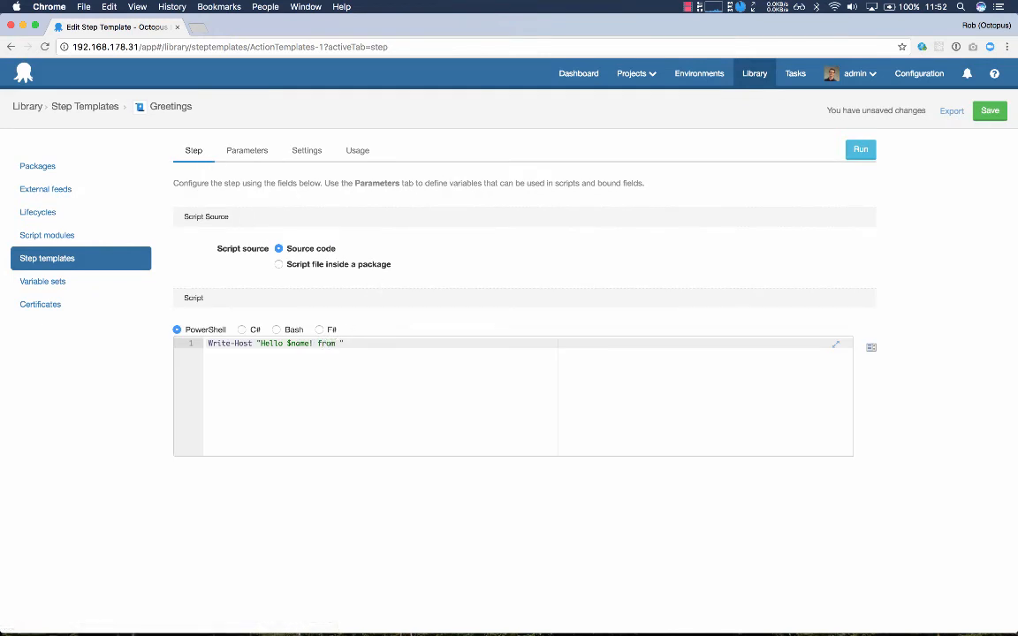
text($country)
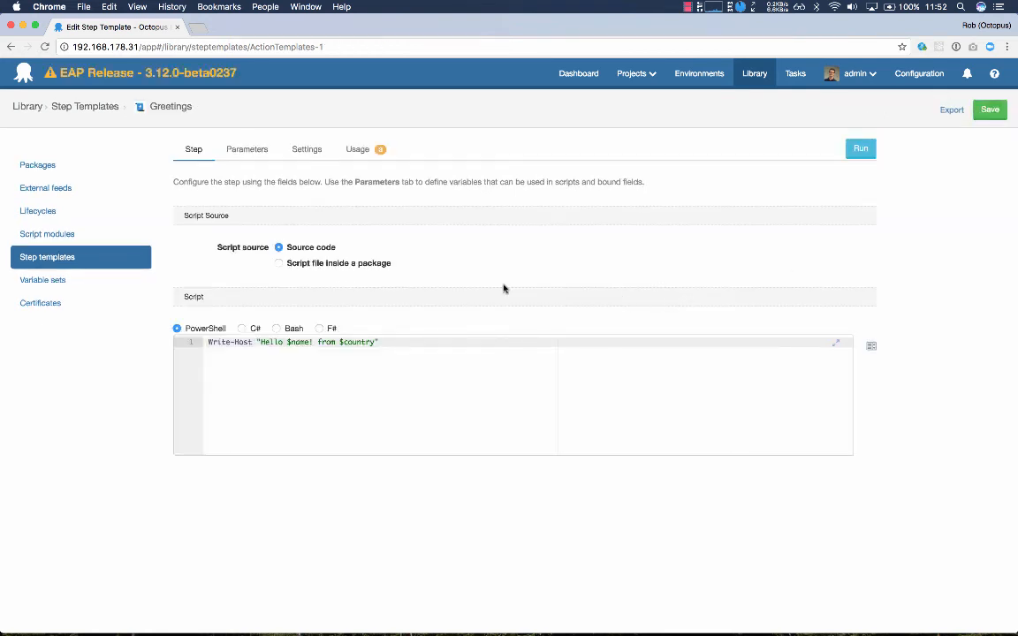
click(357, 148)
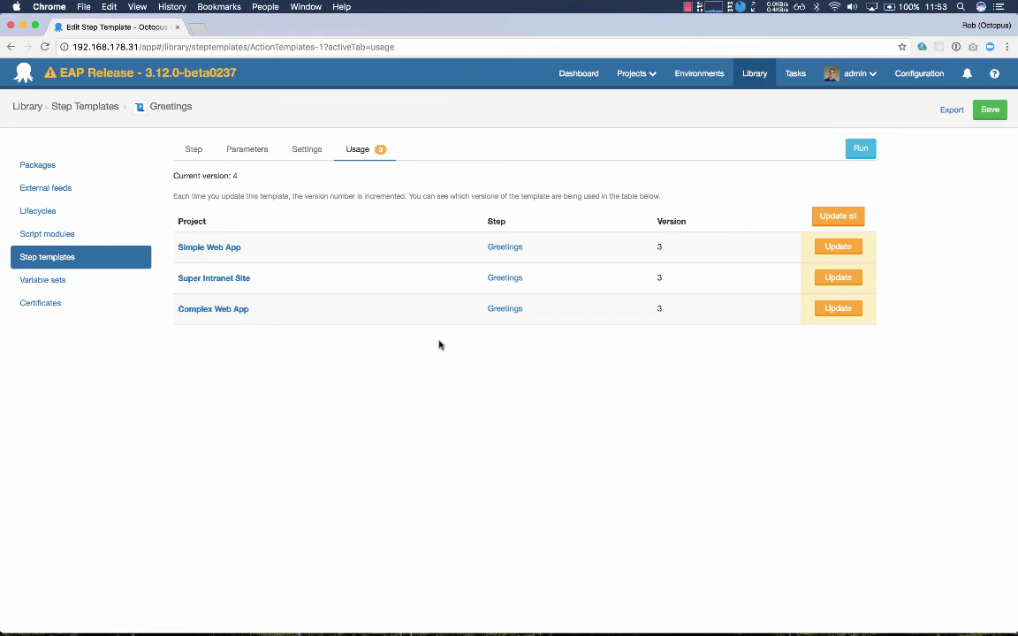
mouse_move(838, 215)
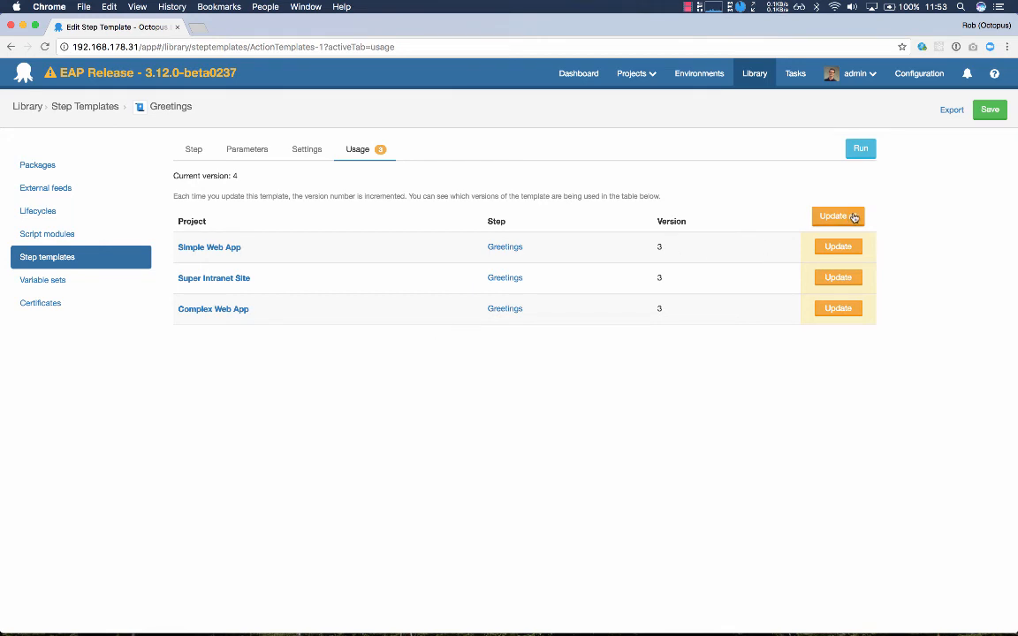
Update all three projects' Greetings steps to version 4 with Australia as the default Country
click(837, 216)
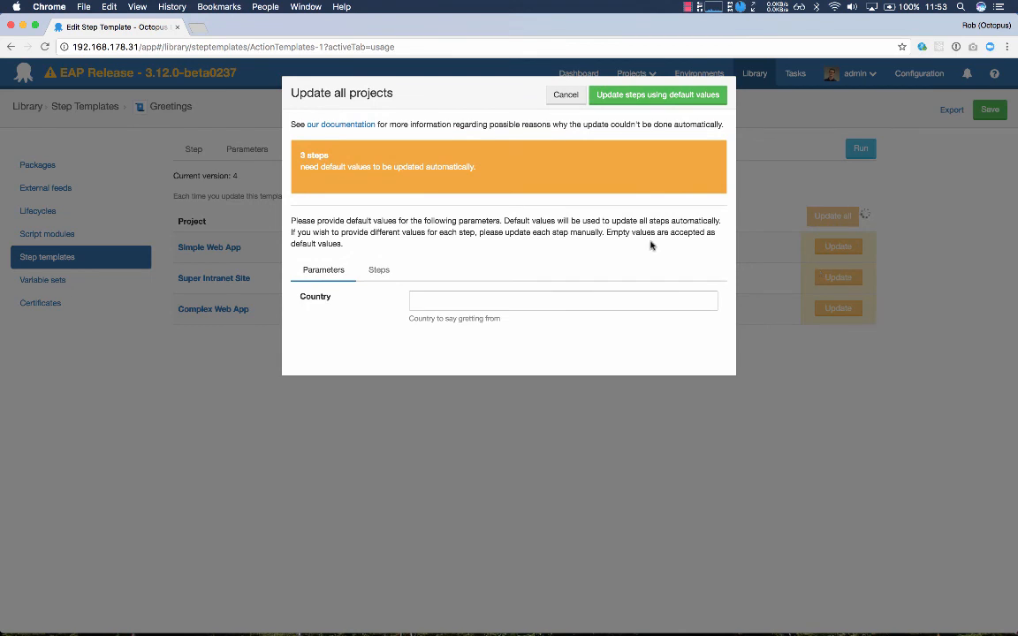
mouse_move(336, 198)
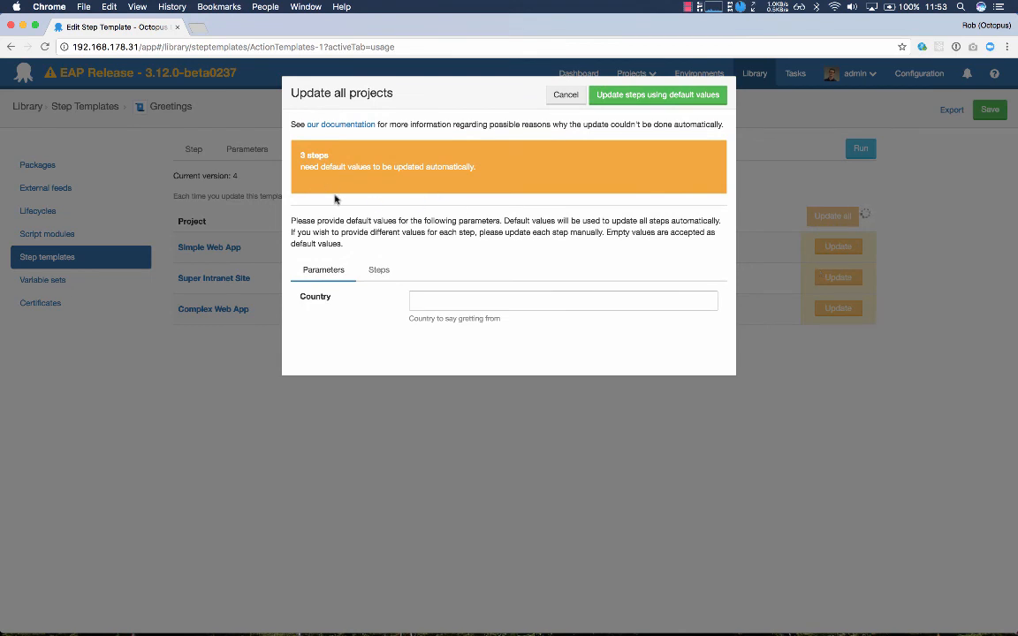
click(378, 268)
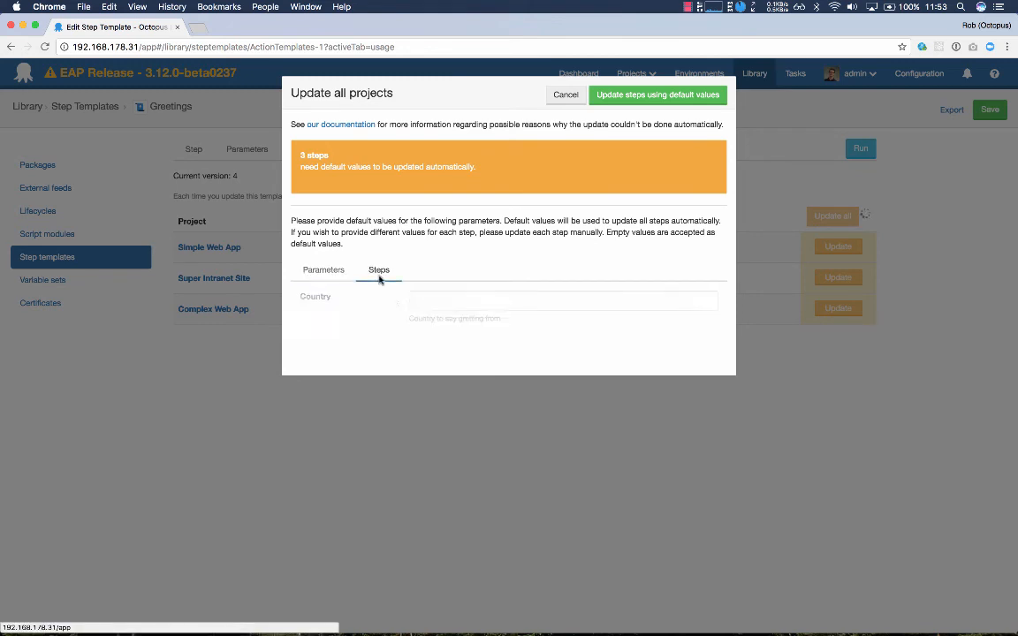
click(378, 269)
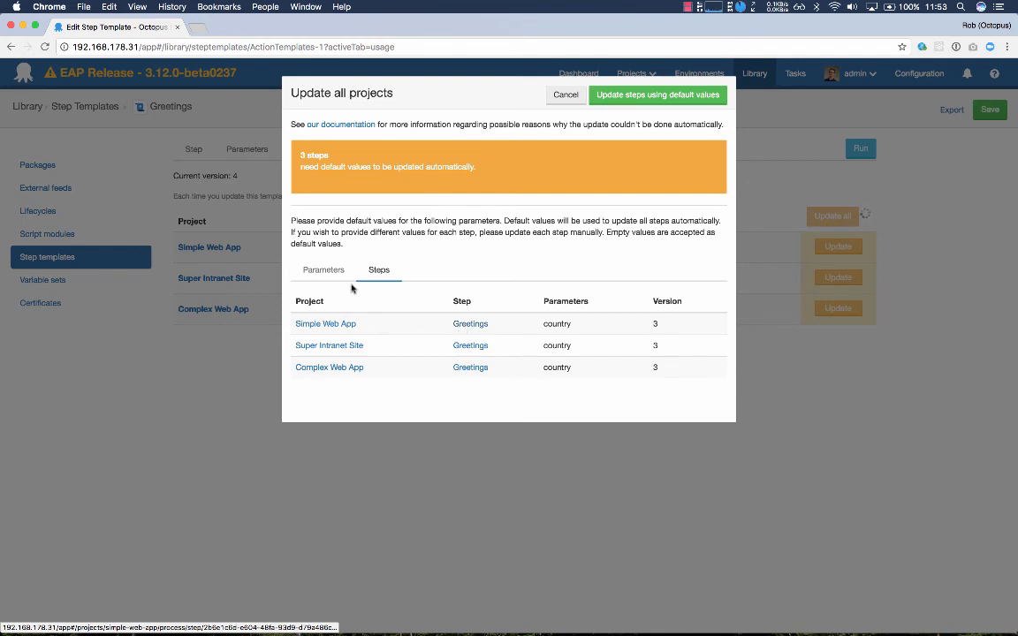
click(323, 269)
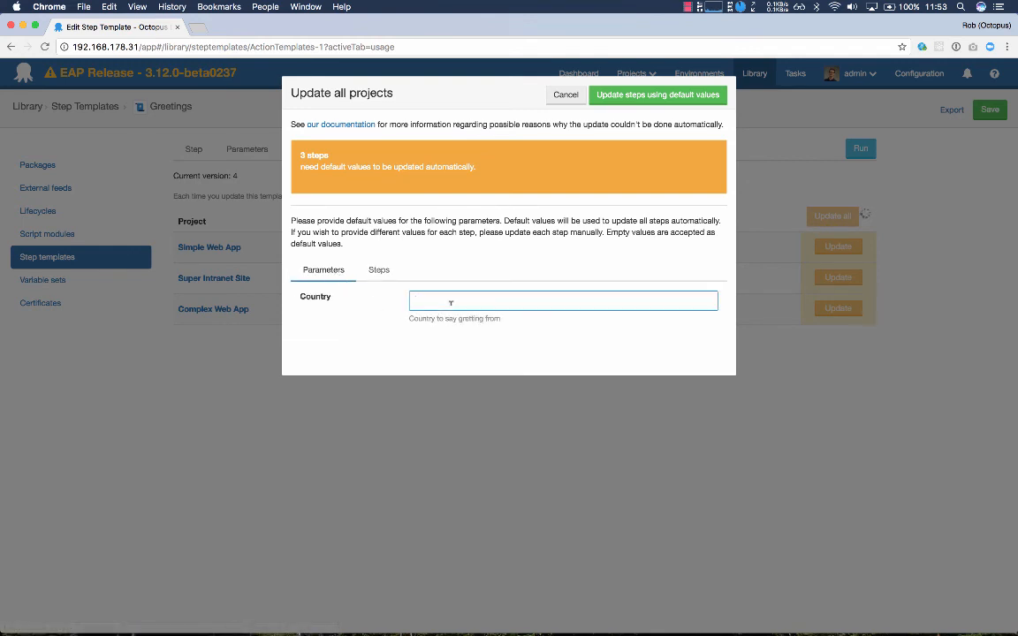
text(AUs)
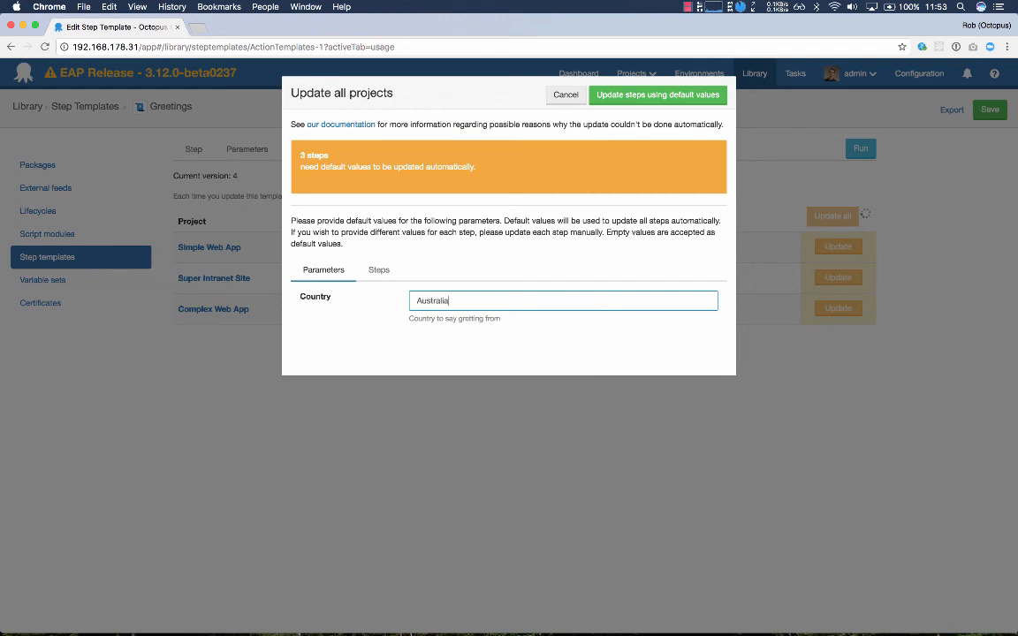
click(657, 95)
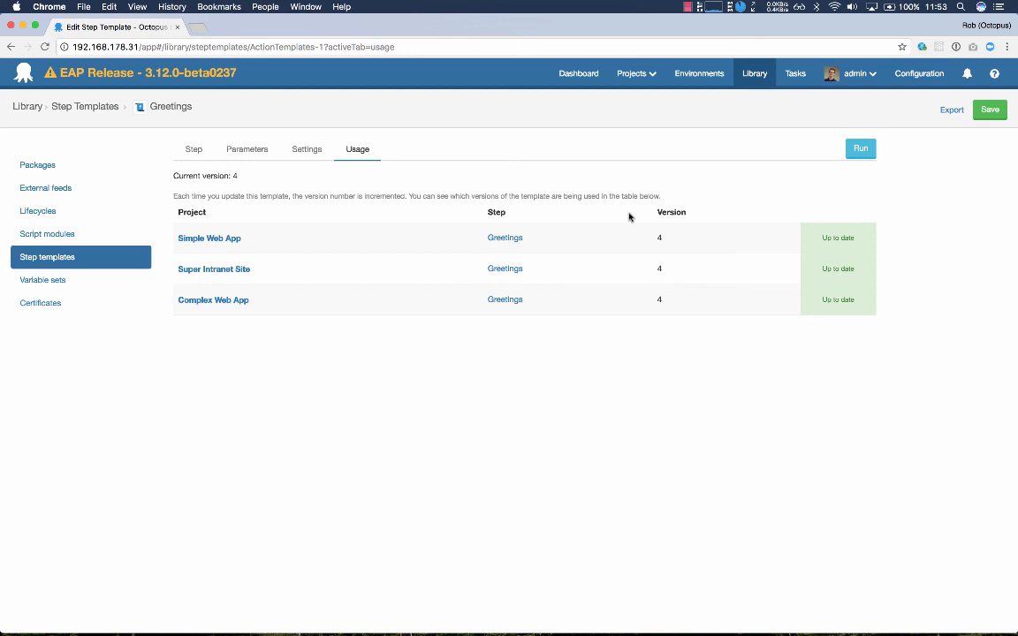
mouse_move(799, 103)
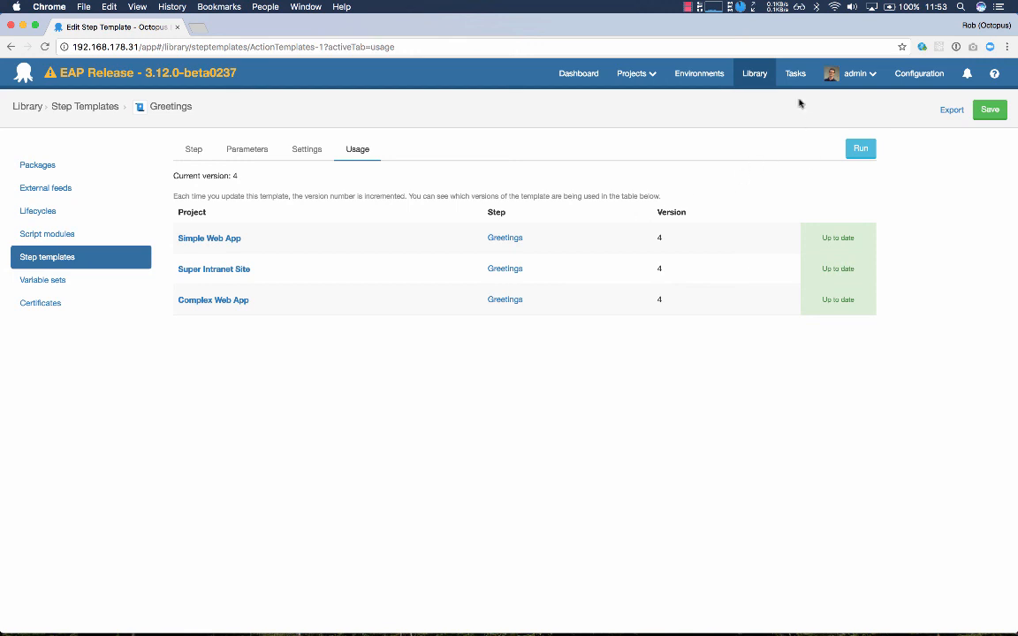